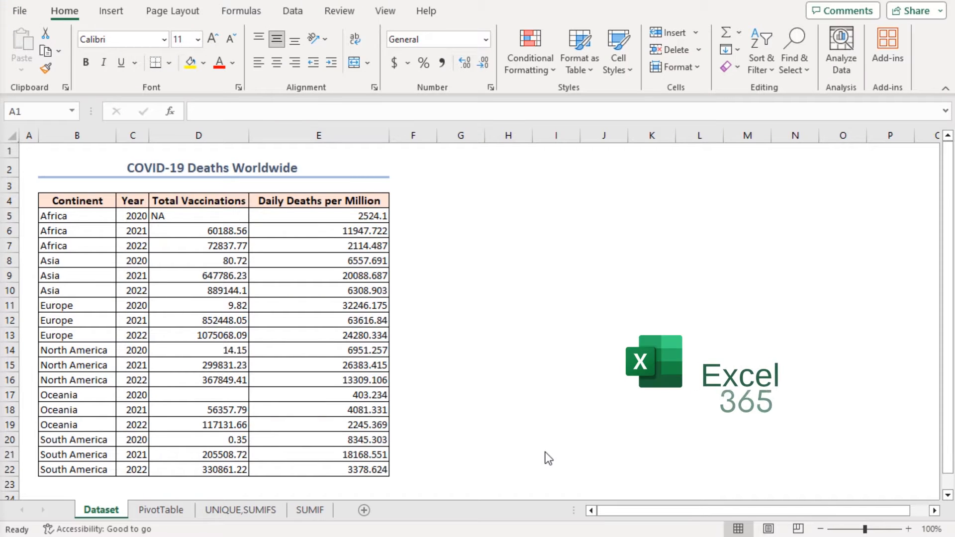
Step: Insert an empty PivotTable from the COVID data table at cell G4 on the current sheet
click(29, 151)
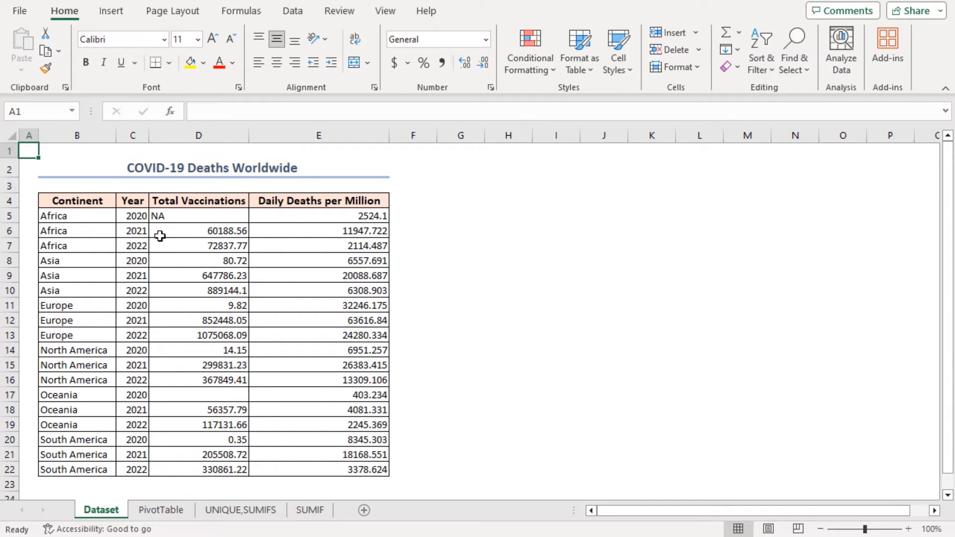
mouse_move(195, 228)
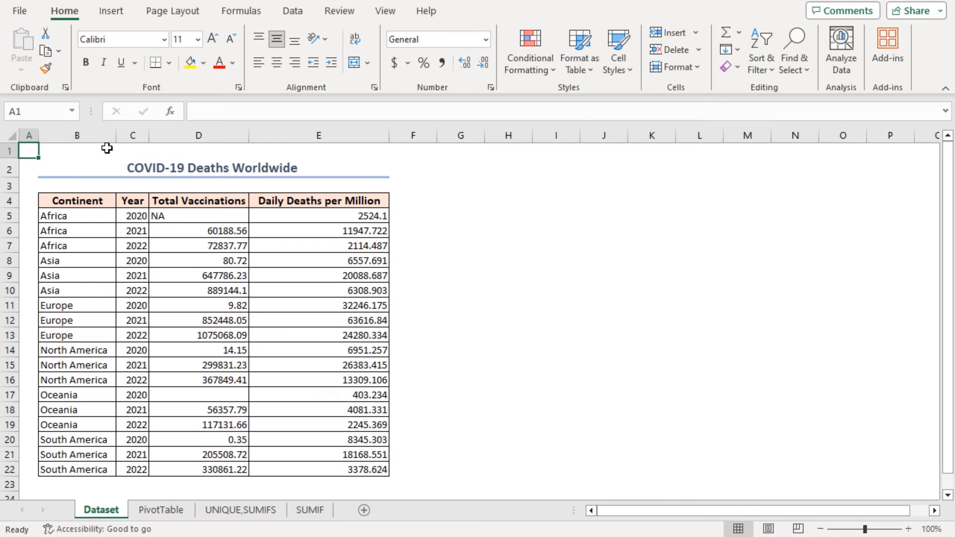
mouse_move(350, 165)
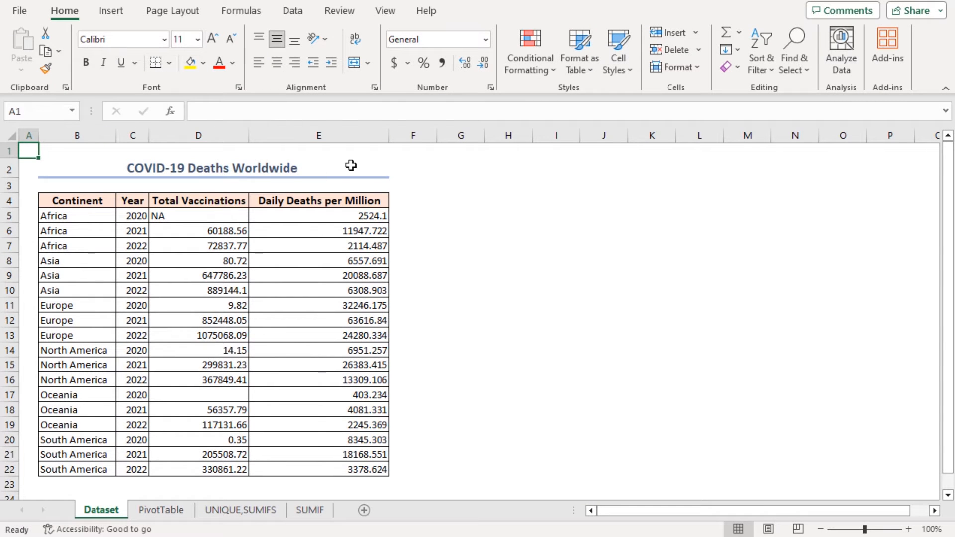
click(161, 510)
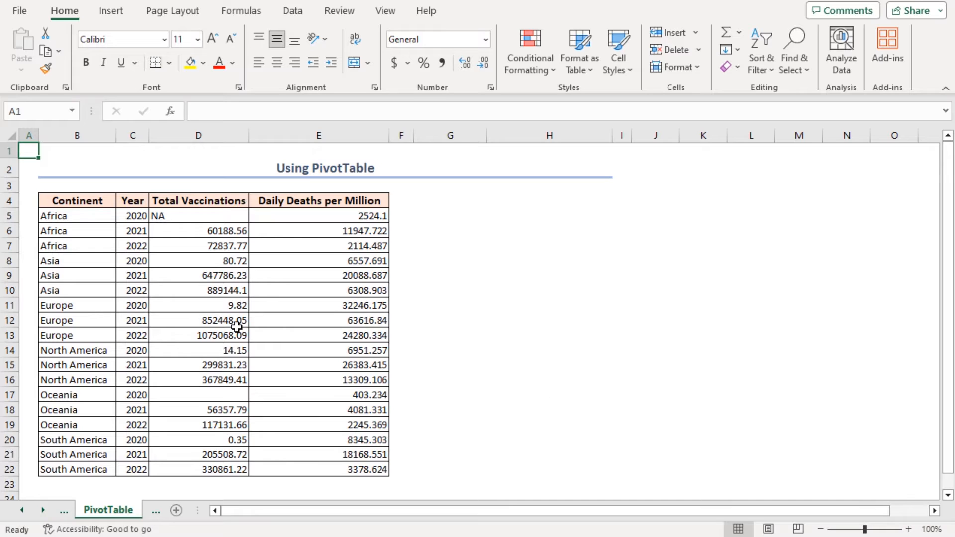
click(198, 245)
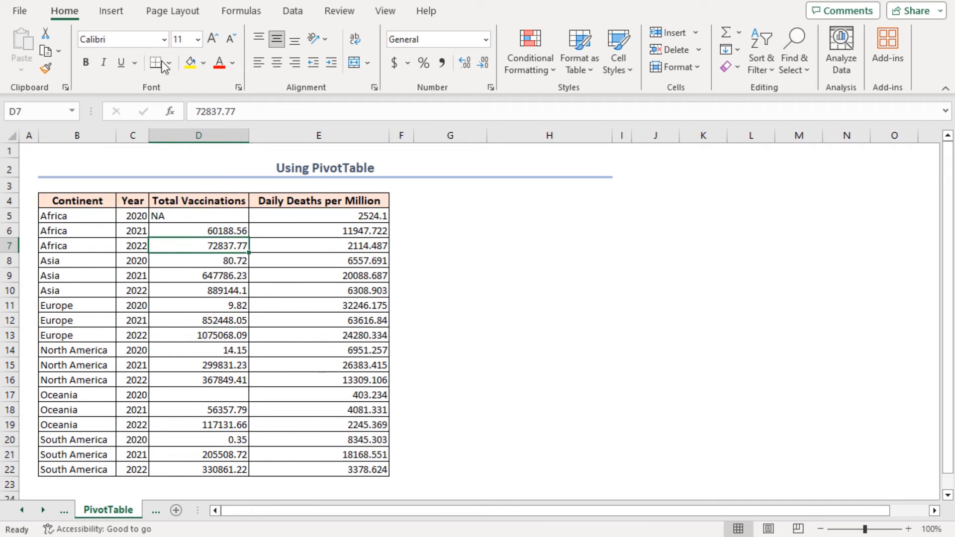
click(111, 10)
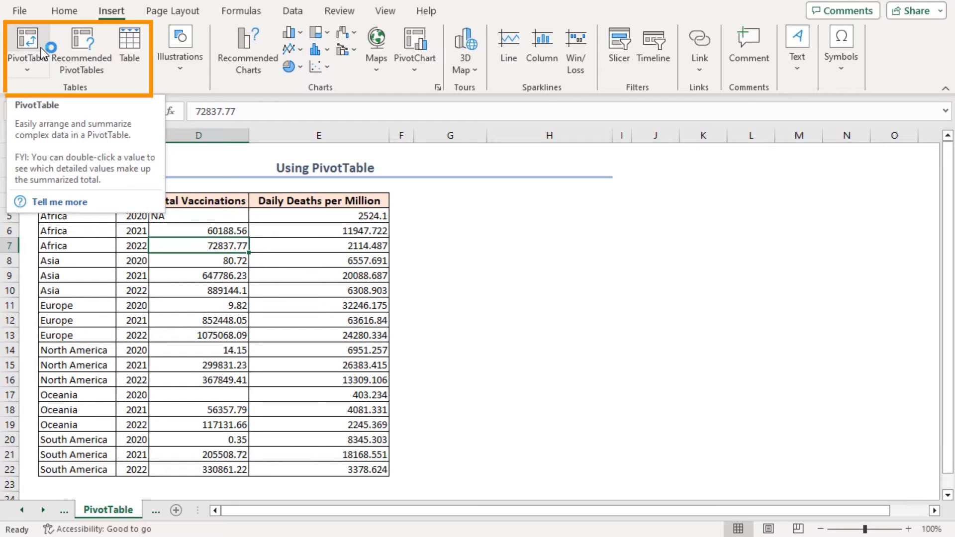
click(26, 45)
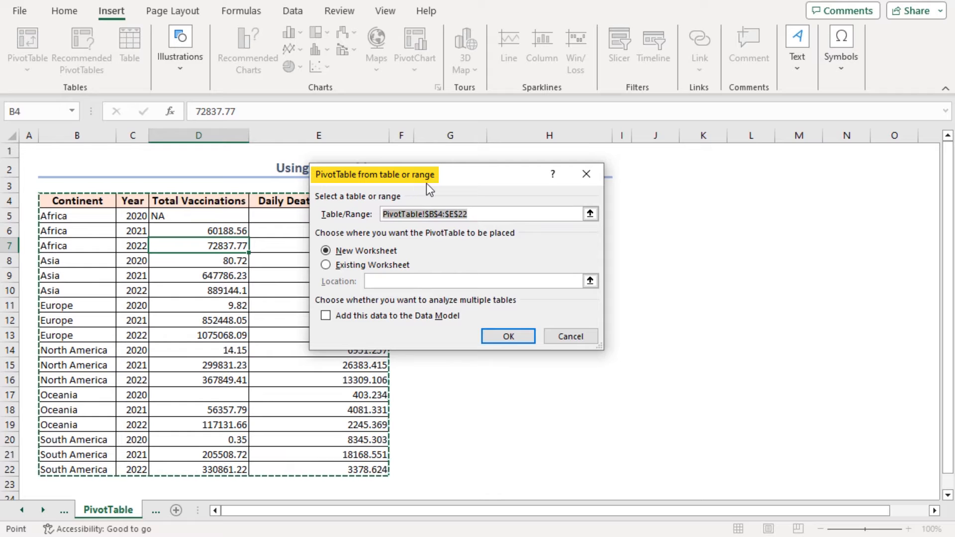
click(482, 214)
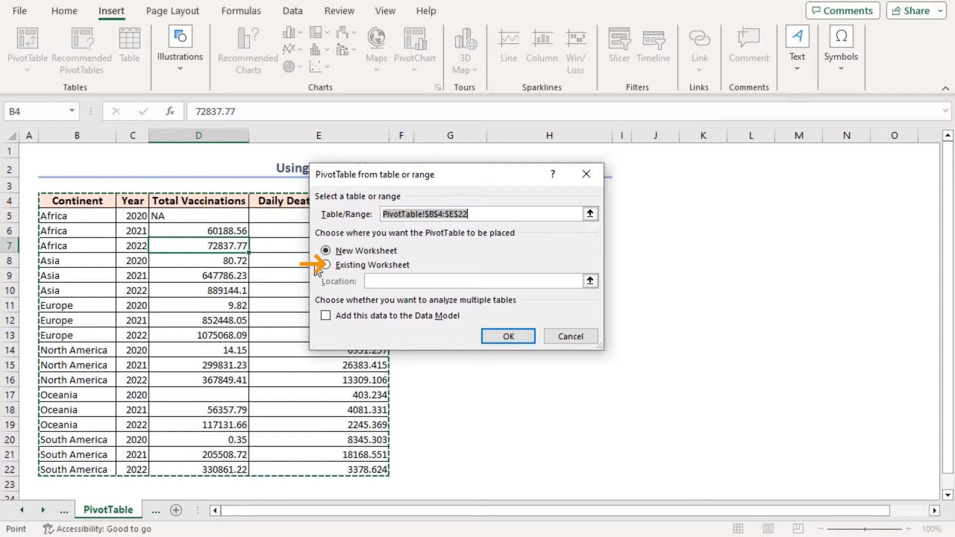
click(326, 264)
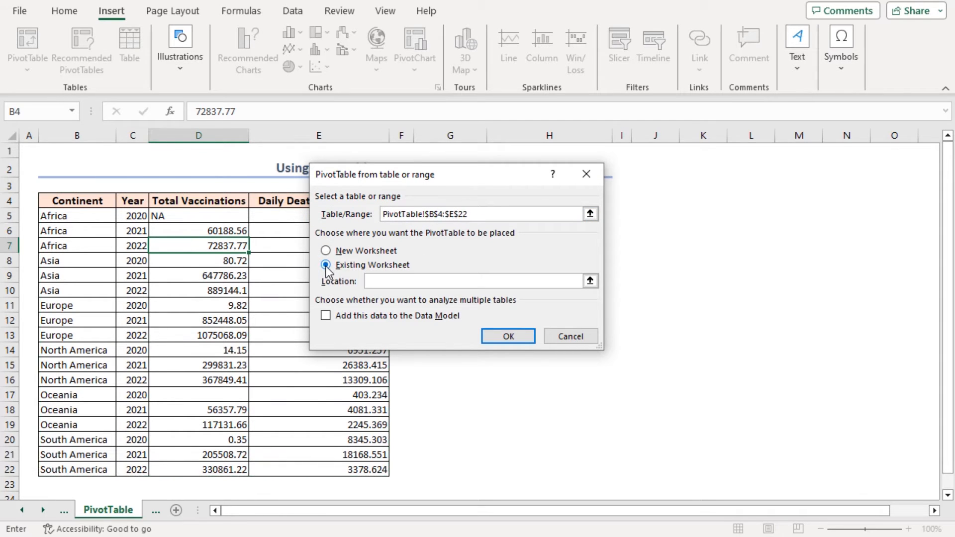
click(475, 281)
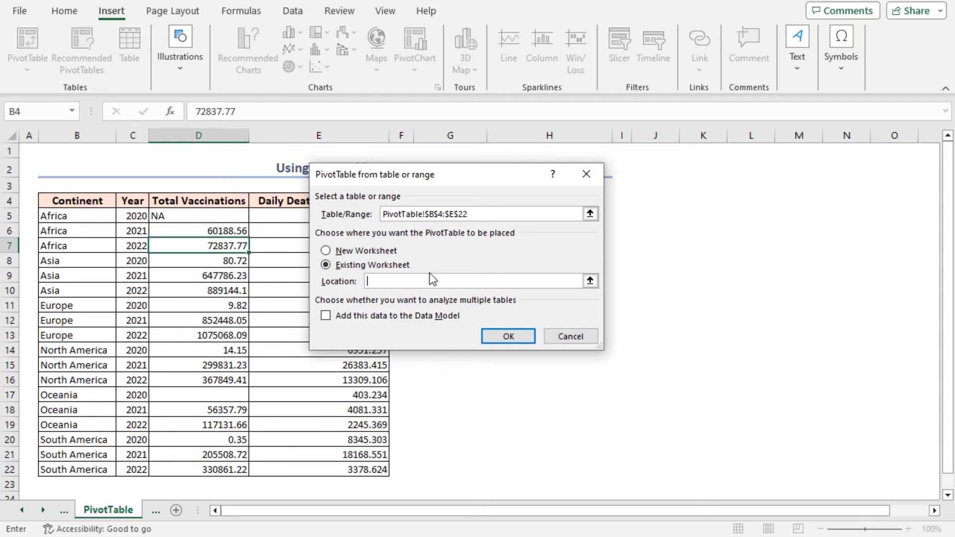
text(G4)
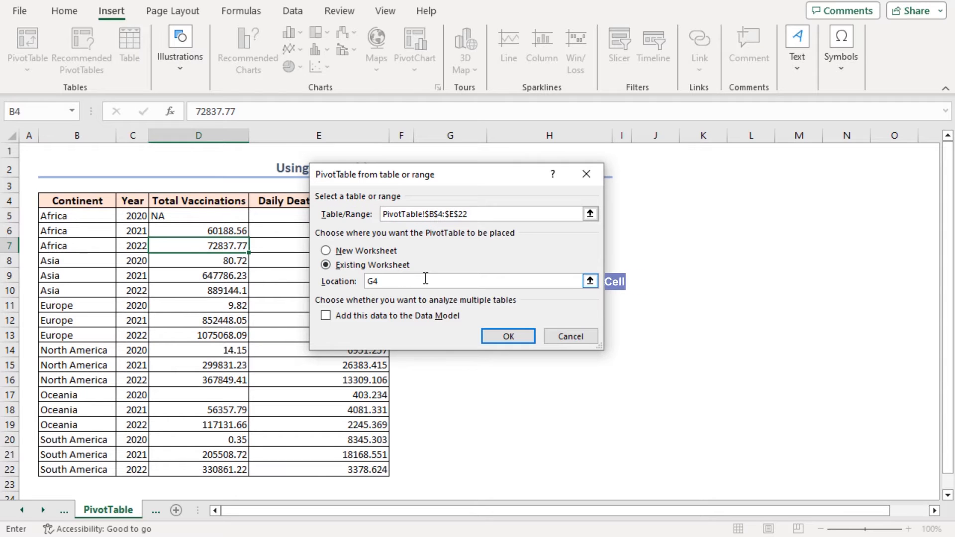
click(507, 336)
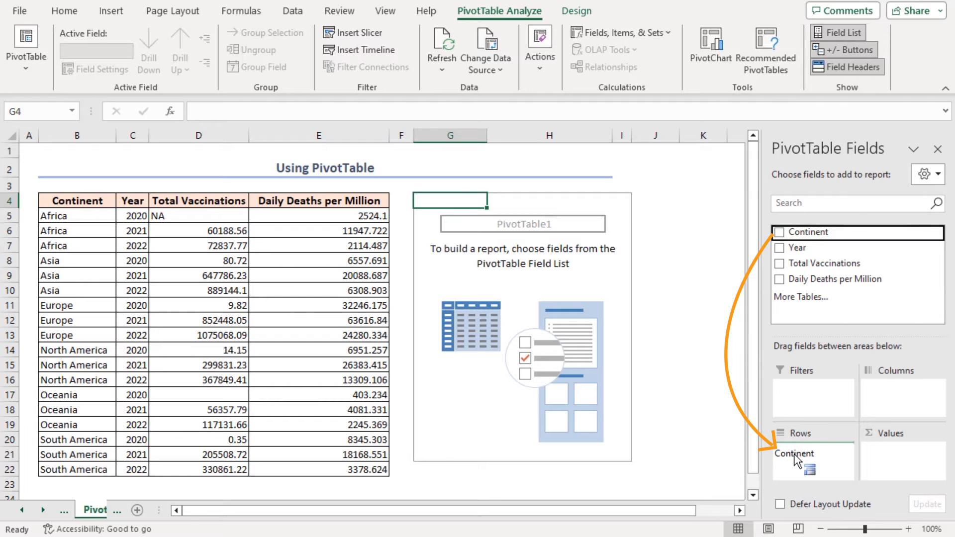
Step: Add Continent to the PivotTable rows, with Total Vaccinations as the value field
click(780, 232)
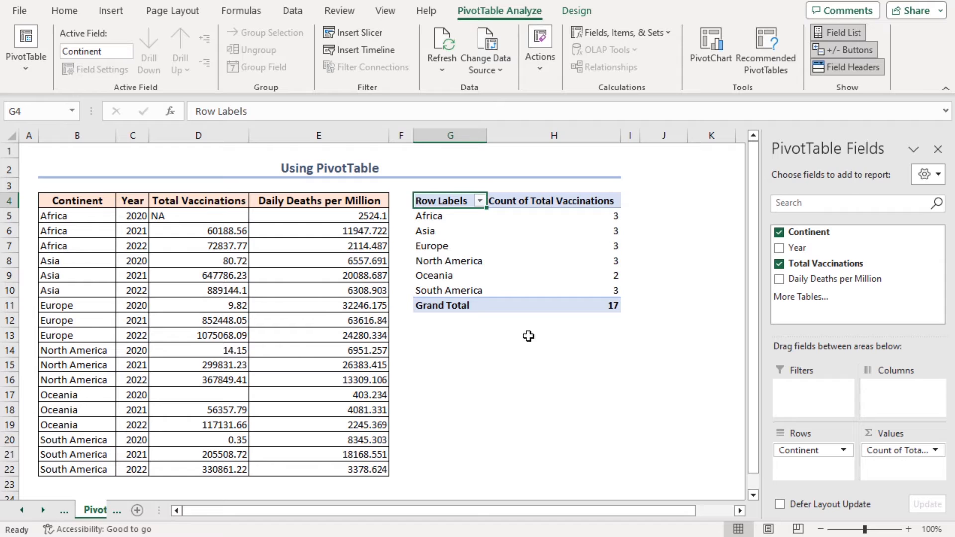
mouse_move(550, 206)
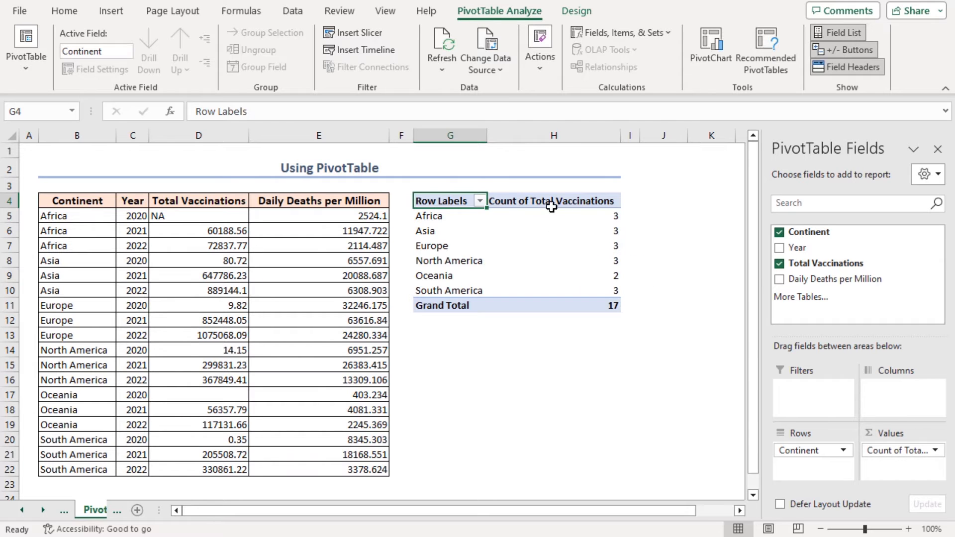
Step: Switch the Total Vaccinations value field summary from Count to Sum in Value Field Settings
right_click(551, 201)
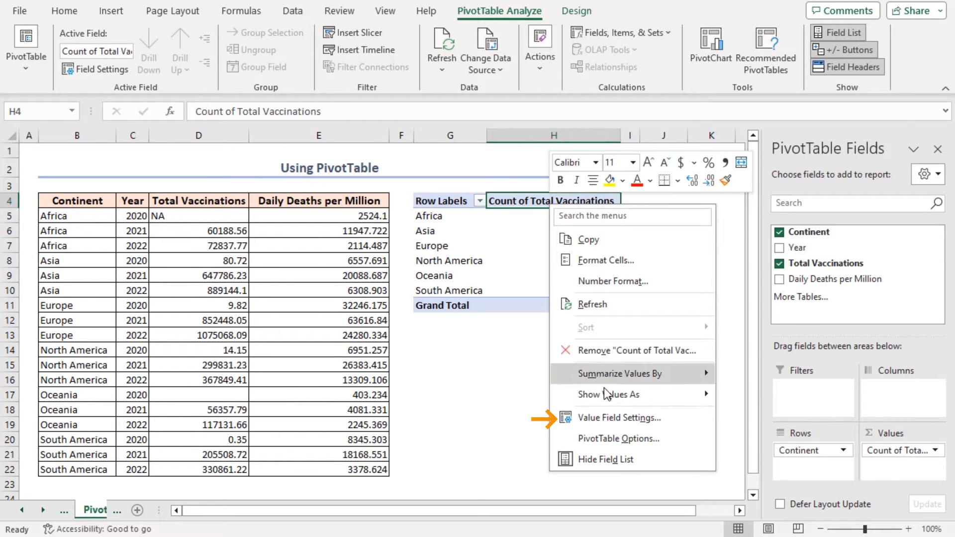
click(618, 418)
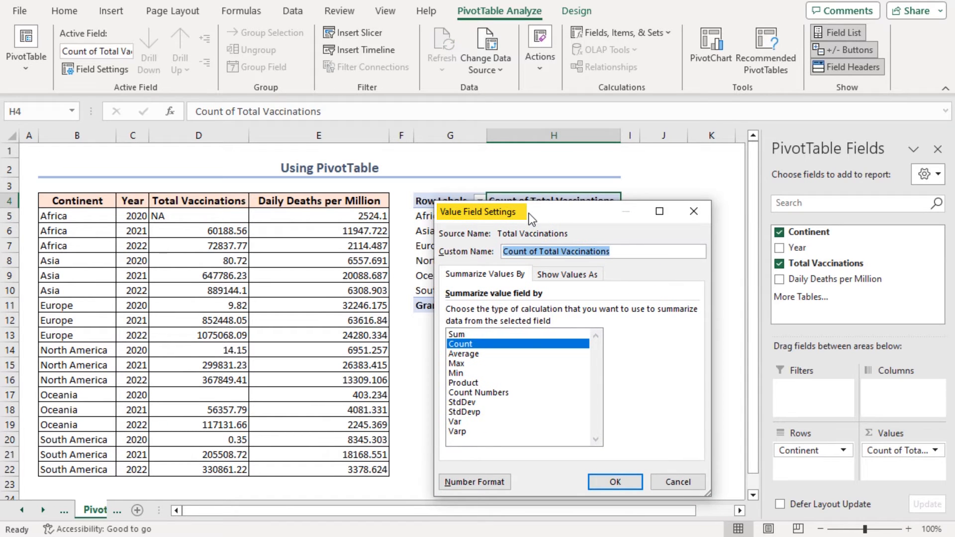
click(457, 333)
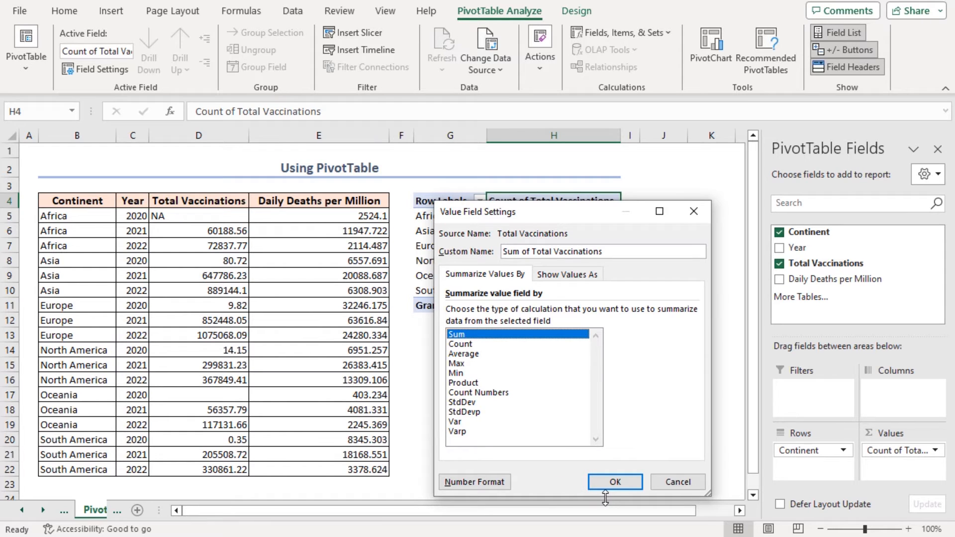
click(615, 482)
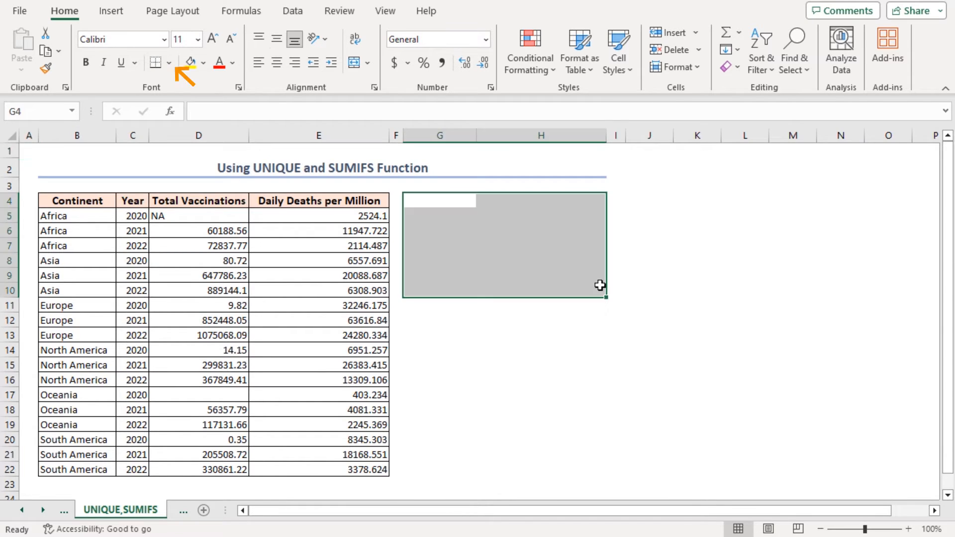
Step: Apply All Borders to G4:H10 and enter the 'Continent' and 'Daily Deaths' headers
click(176, 63)
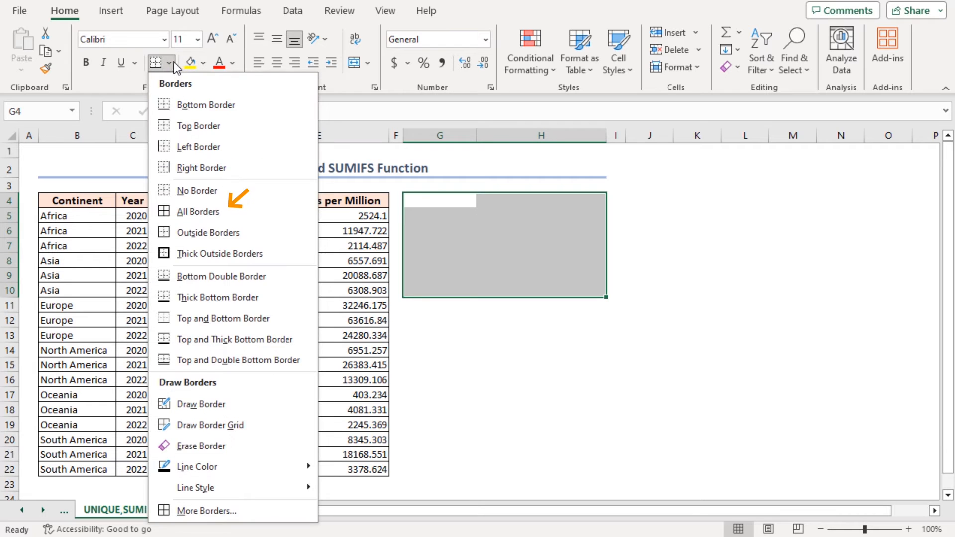
click(197, 212)
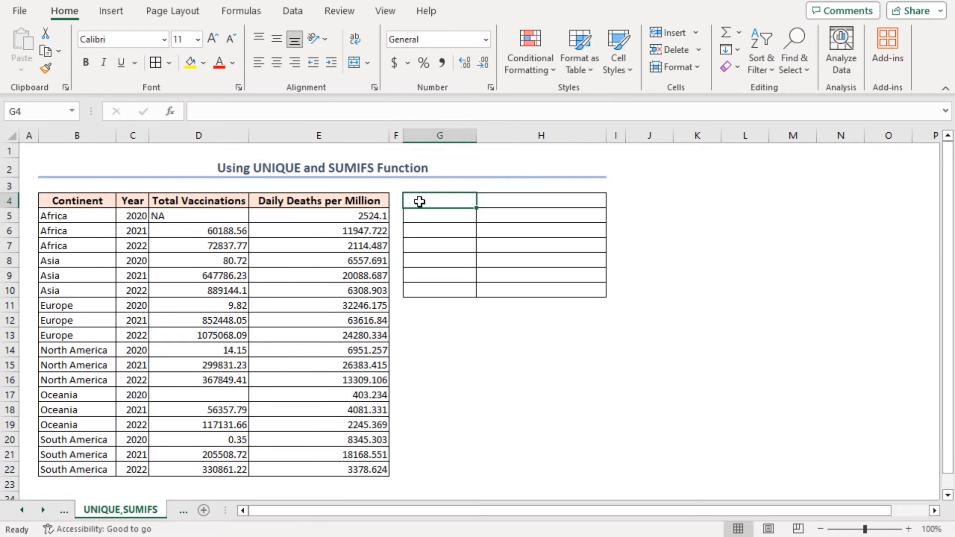
text(Continent)
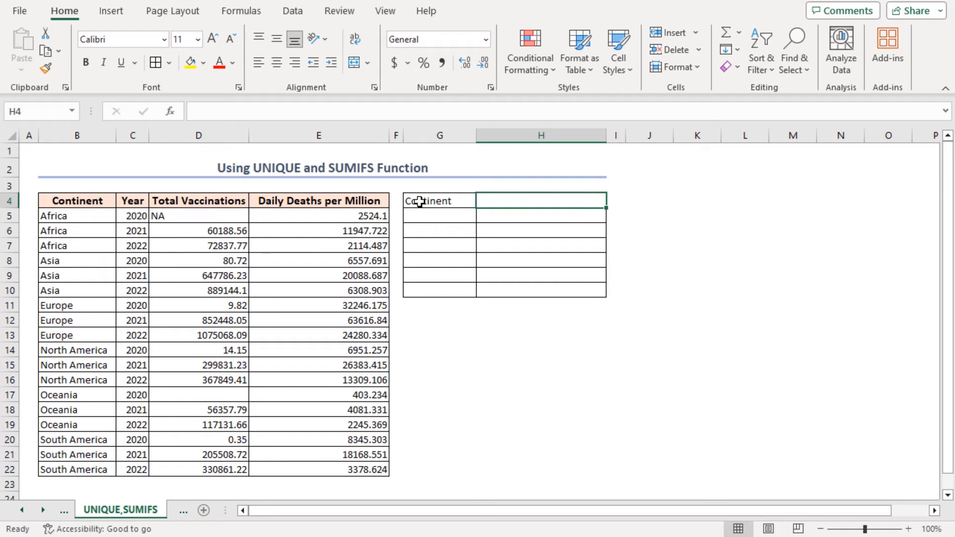
text(Daily Dea)
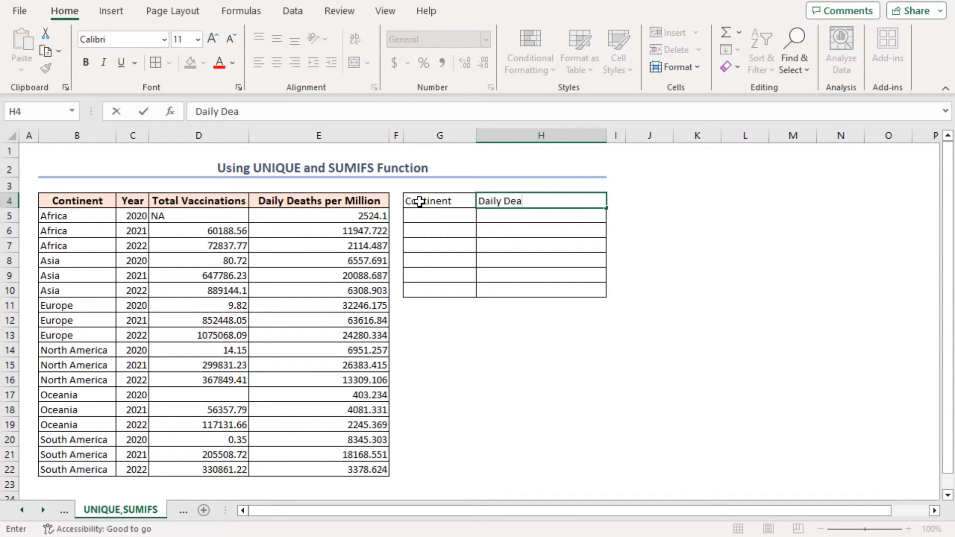
key(Enter)
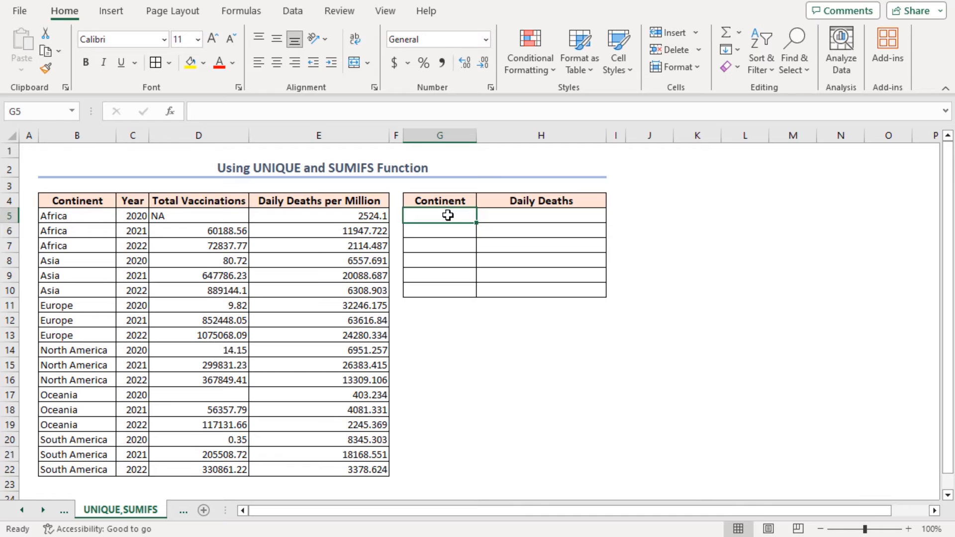
Step: Enter =UNIQUE(B5:B22) in G5 to spill the six distinct continents
text(=u)
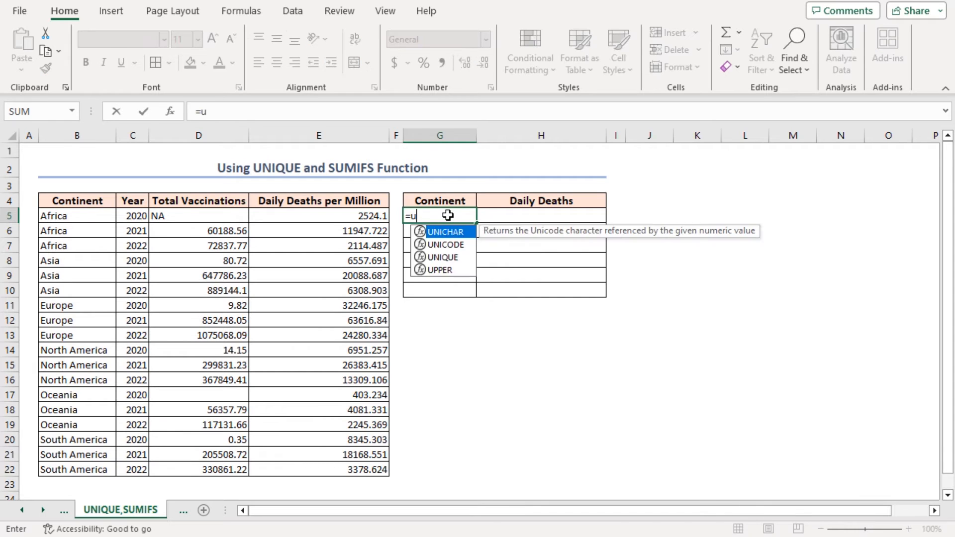
text(ni)
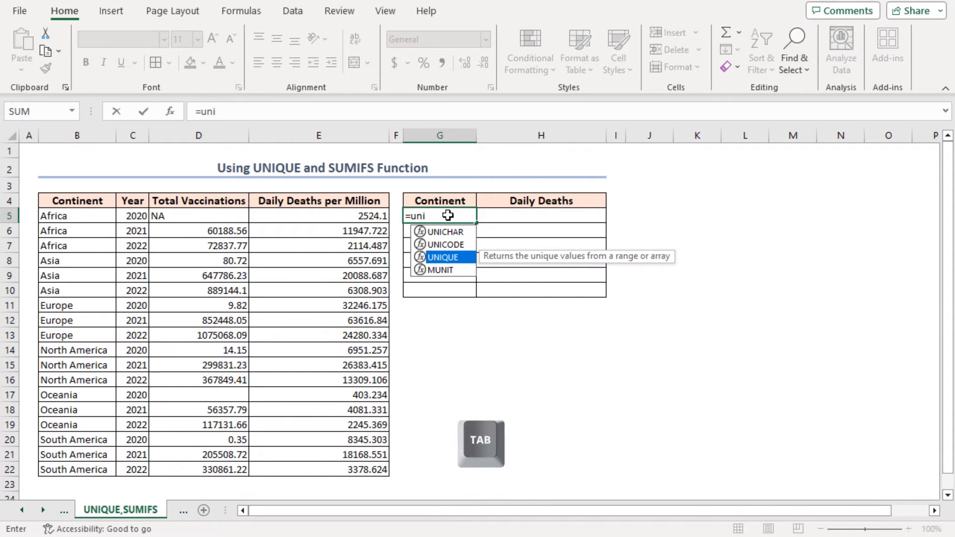
key(tab)
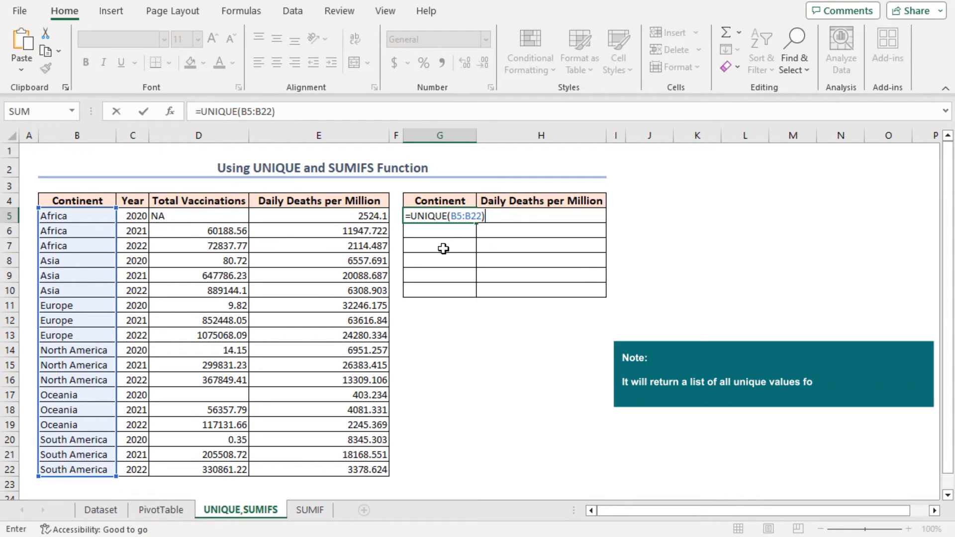
key(Enter)
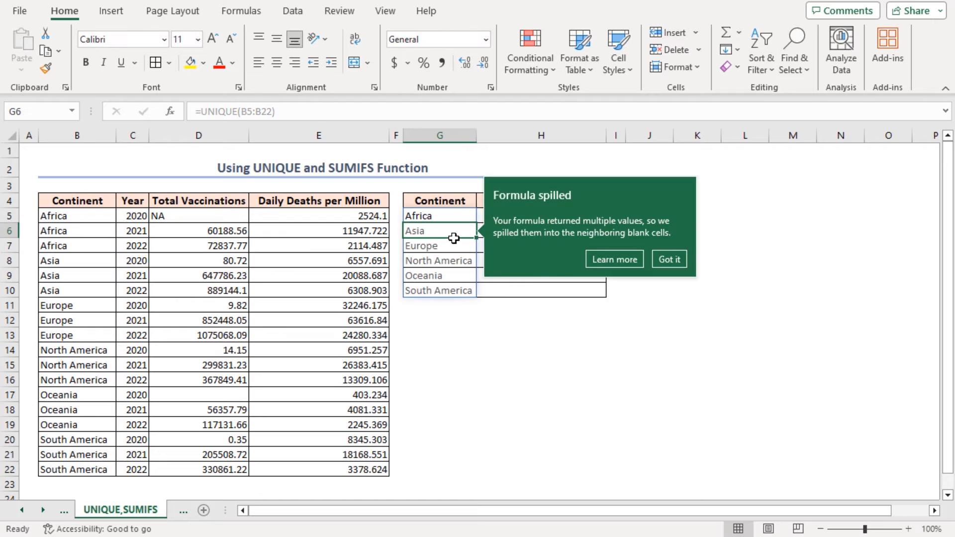
click(668, 258)
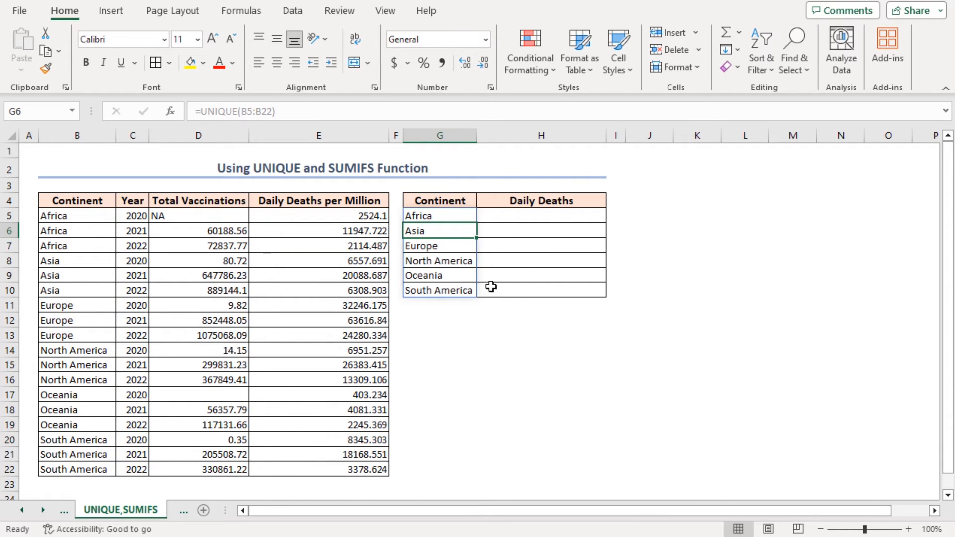
mouse_move(498, 282)
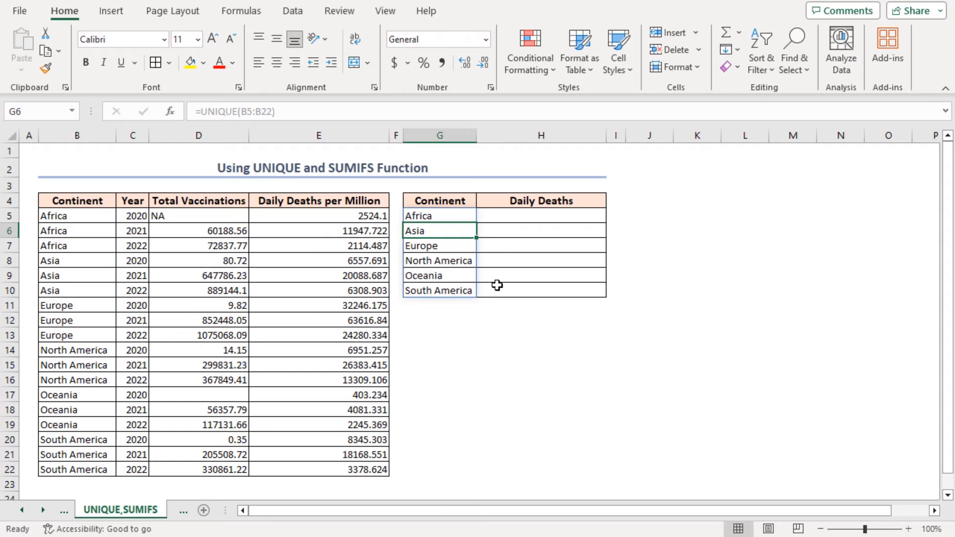
Step: Start a SUMIFS formula in H5 using E5:E22 as the sum range and a continent criterion
click(540, 215)
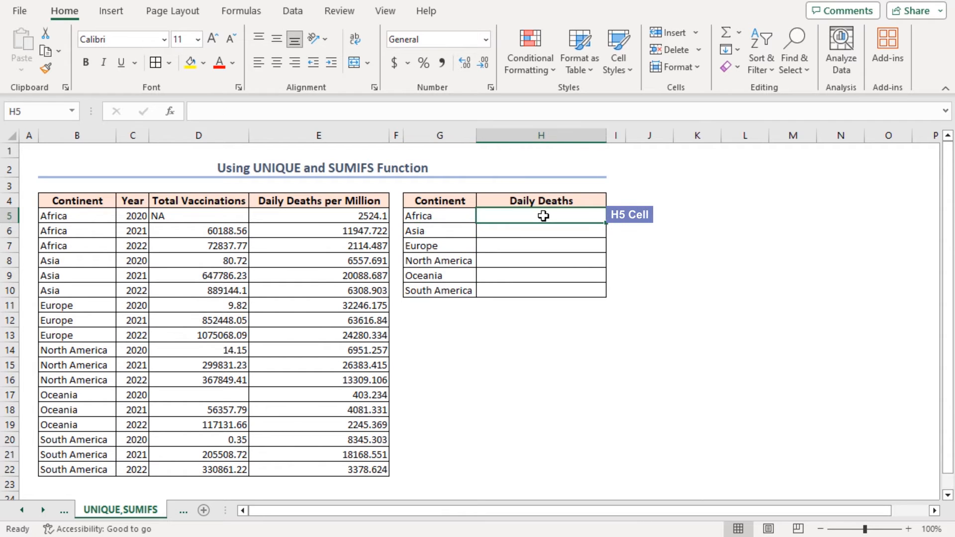
text(=sumif)
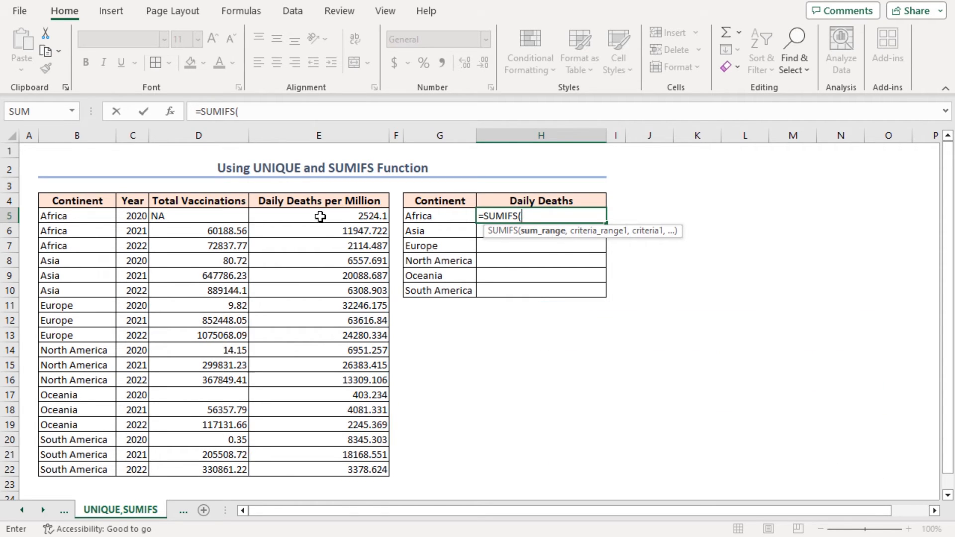
drag(318, 215, 318, 470)
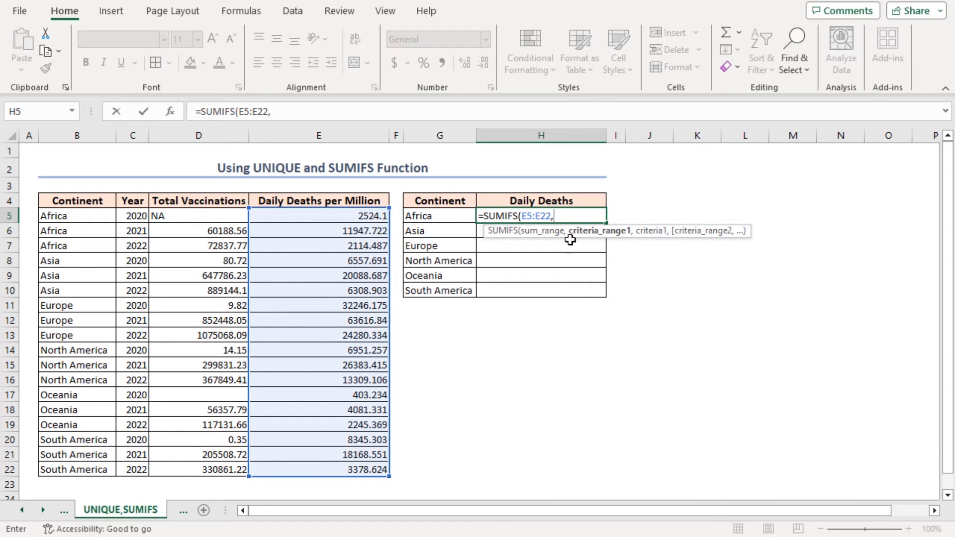
mouse_move(616, 241)
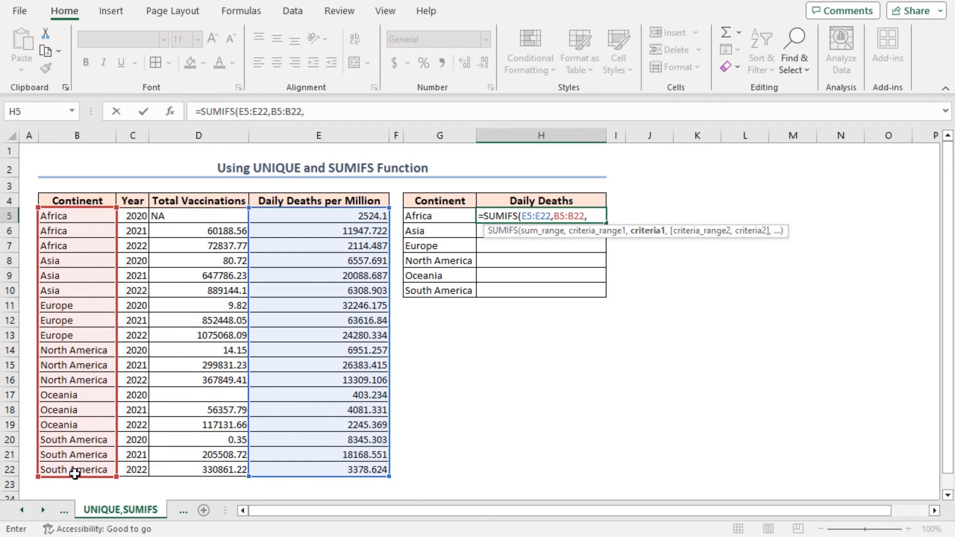
click(439, 215)
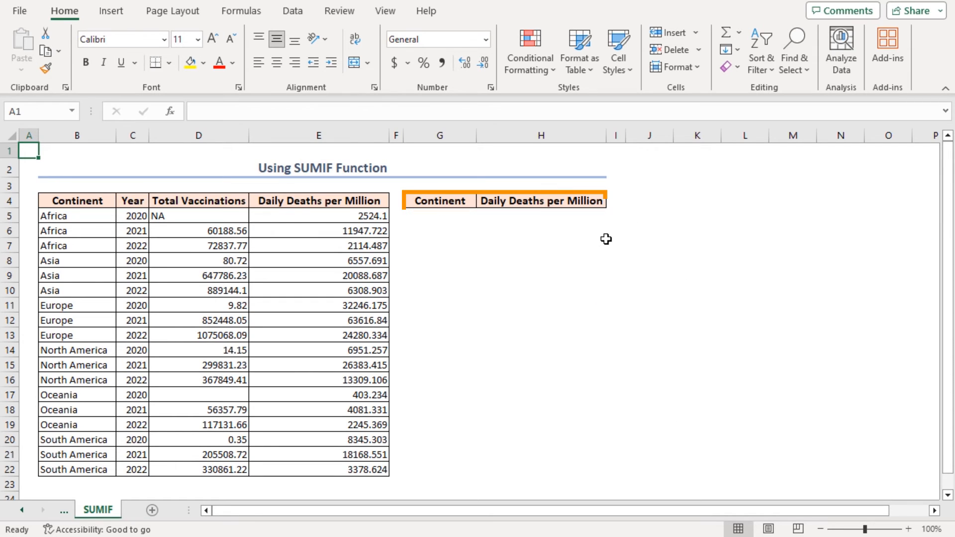
Step: Copy the continent names from B5:B22 and paste them into G5
key(ctrl+c)
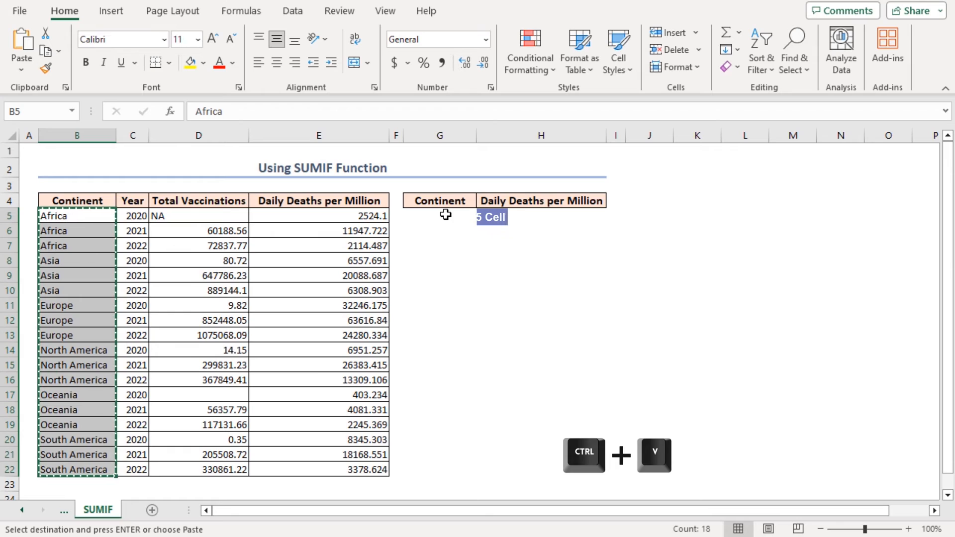
key(ctrl+v)
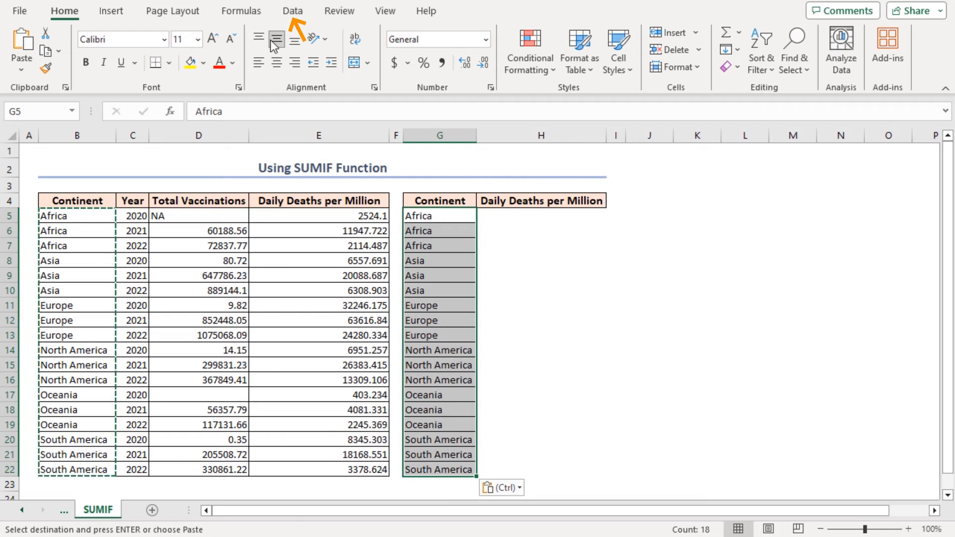
Step: Run Remove Duplicates on the pasted continents only, leaving Africa through South America
click(293, 10)
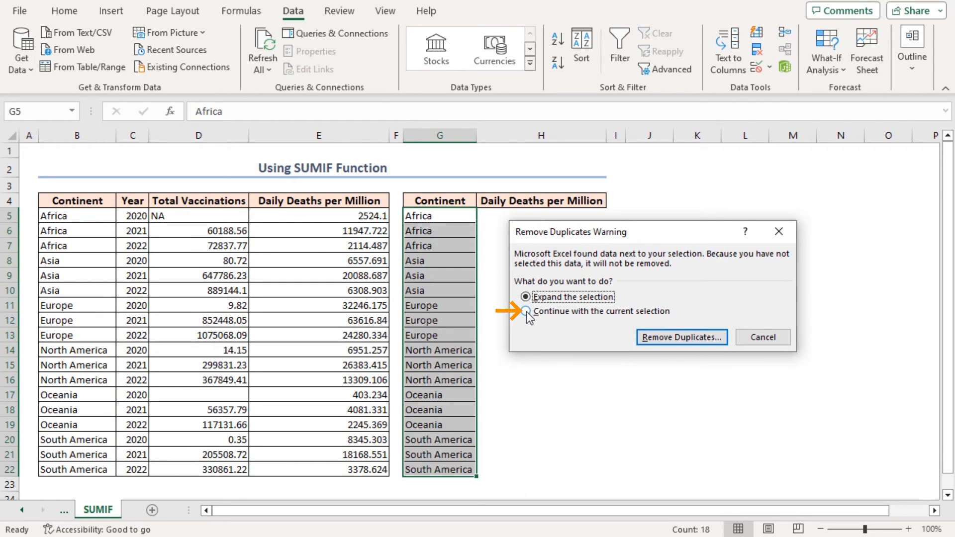
click(525, 311)
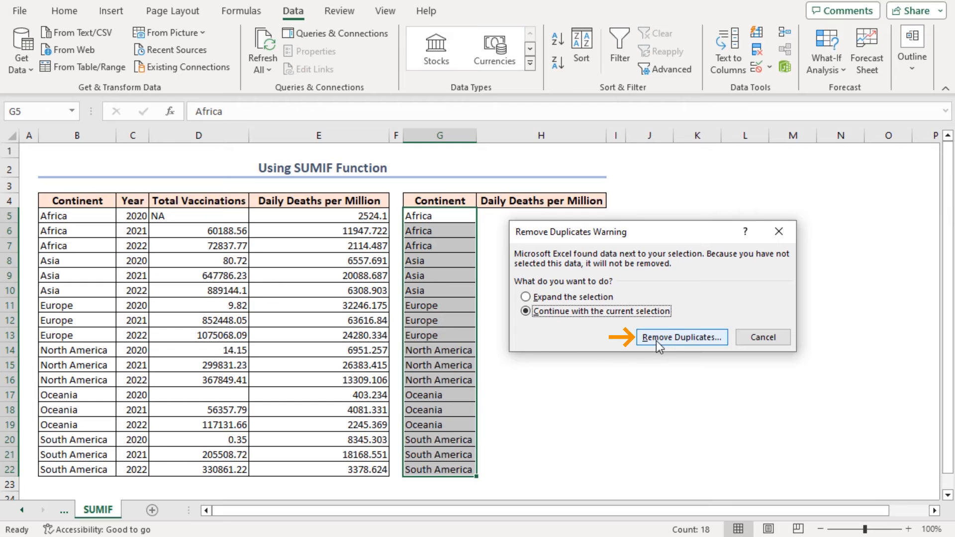
click(681, 337)
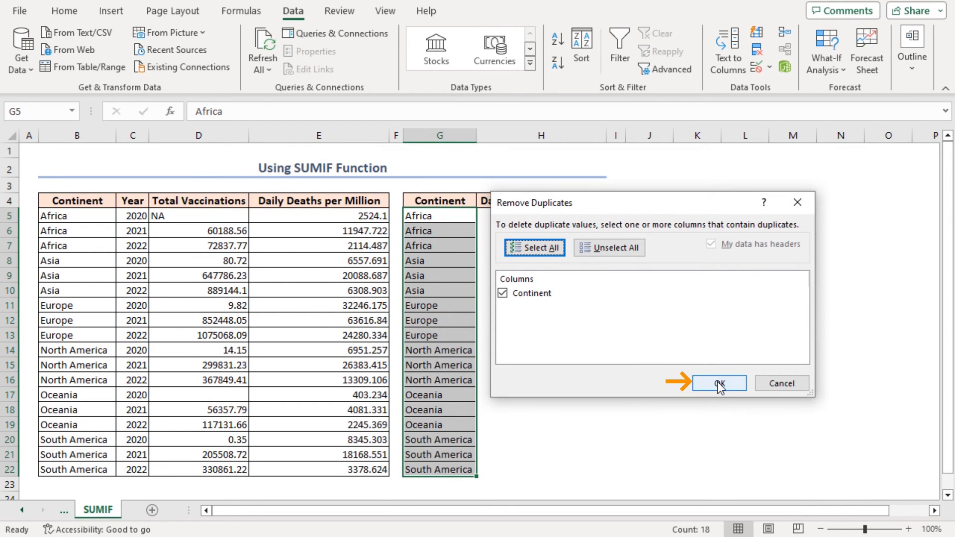
click(718, 383)
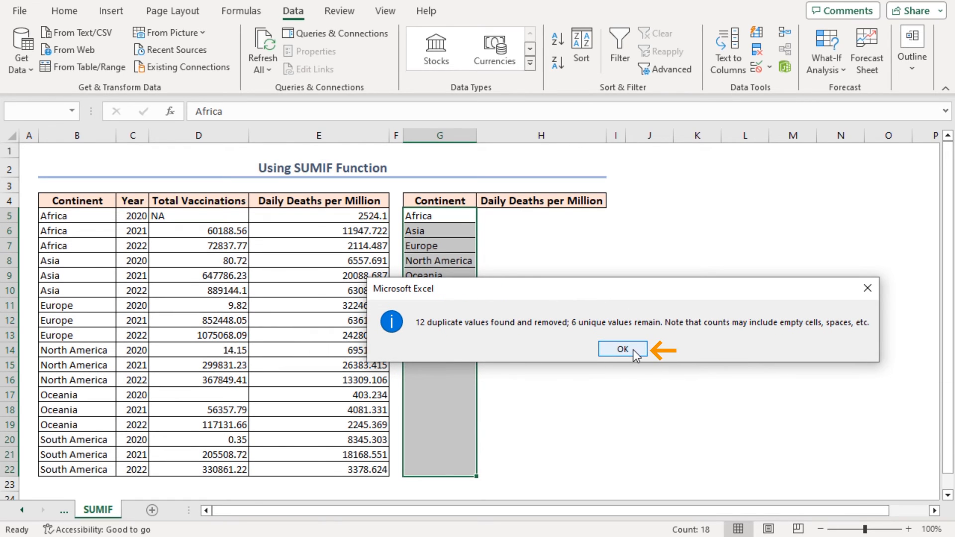
click(622, 349)
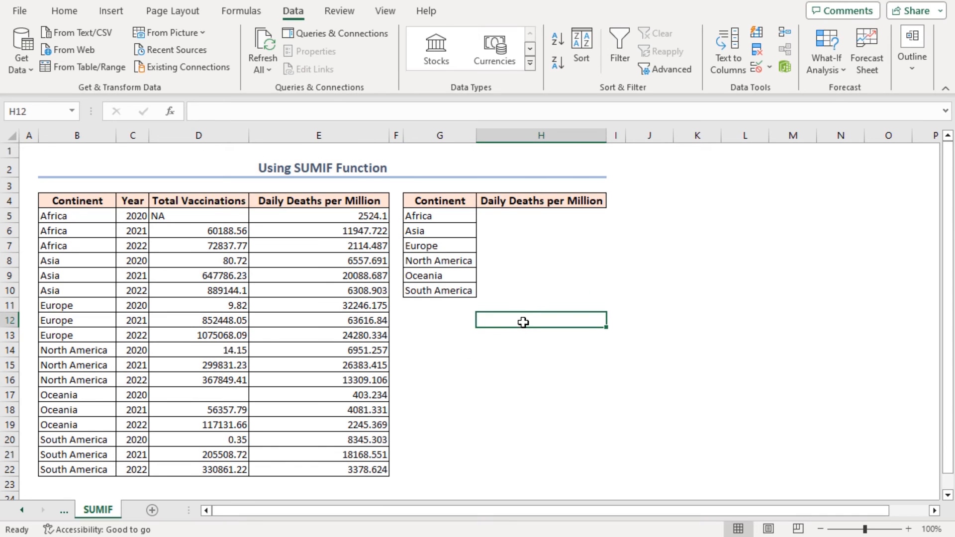
mouse_move(513, 218)
text(=)
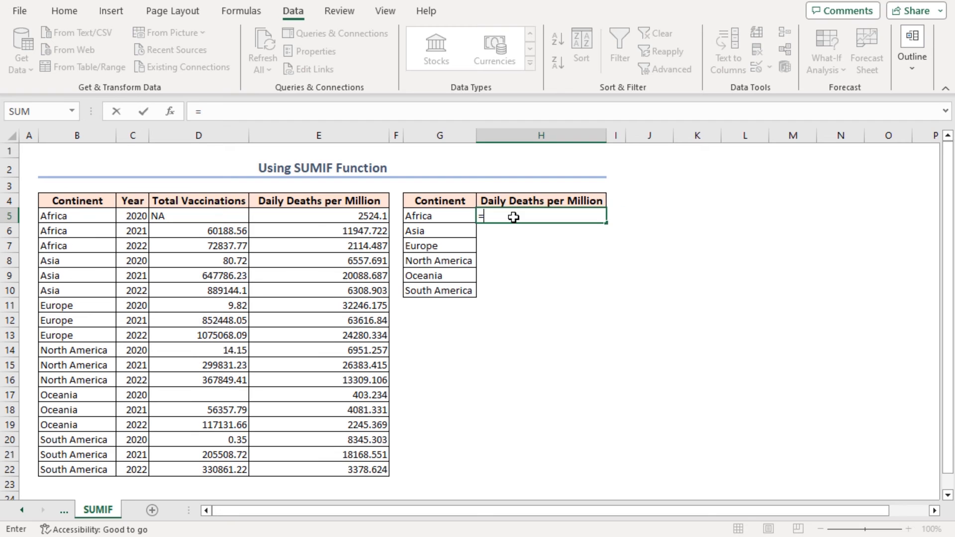
Step: Enter =SUMIF(B5:B22,G5:G10,E5:E22) in H5 to total daily deaths per continent
text(SUMIF(B5:B22,)
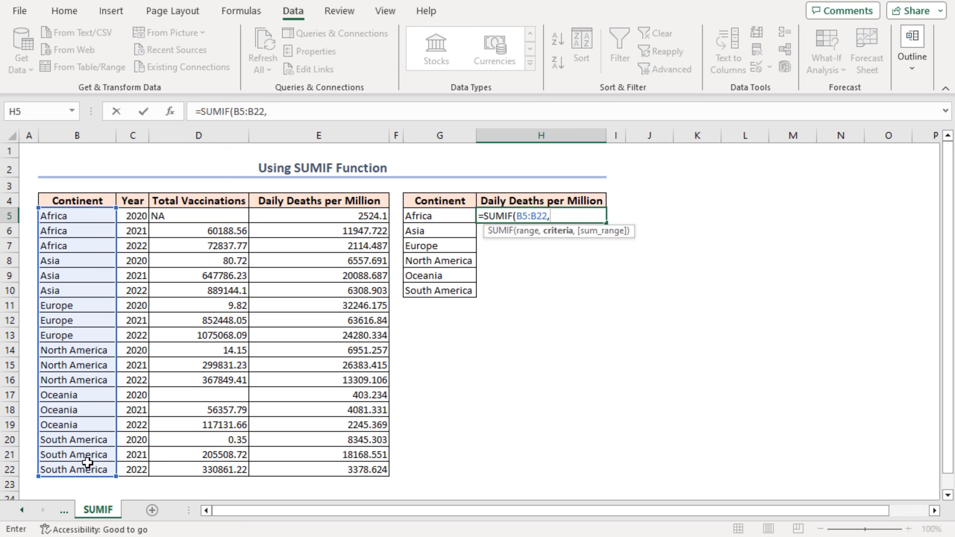
mouse_move(442, 216)
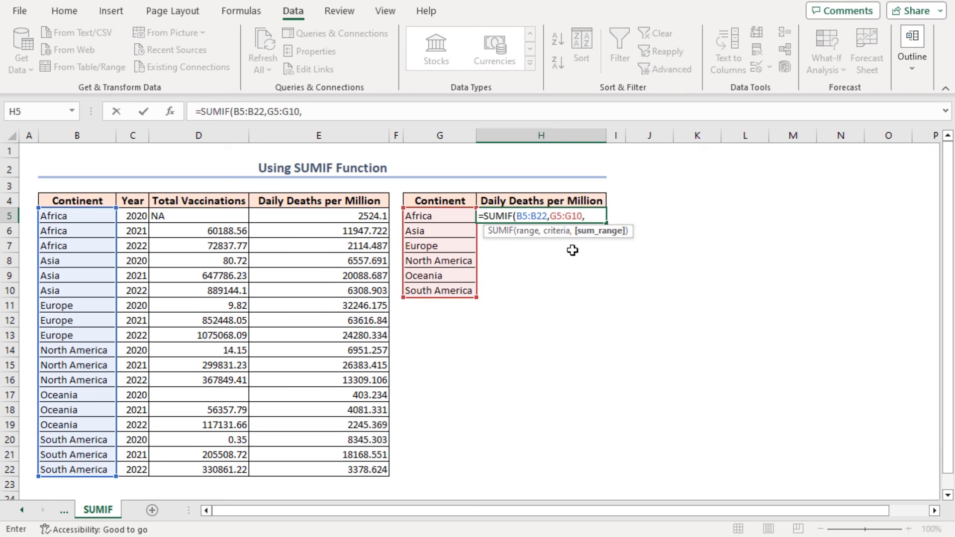
click(283, 216)
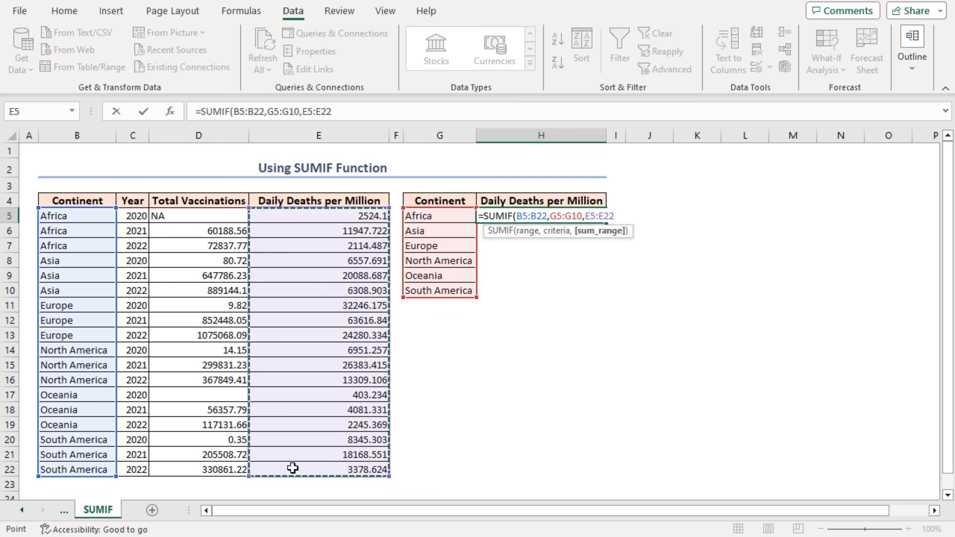
click(63, 11)
text())
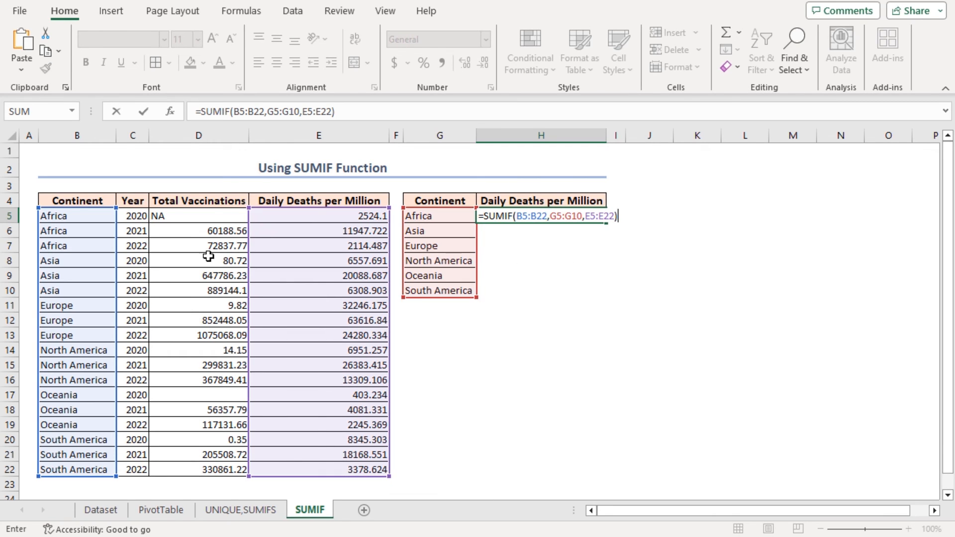
mouse_move(288, 288)
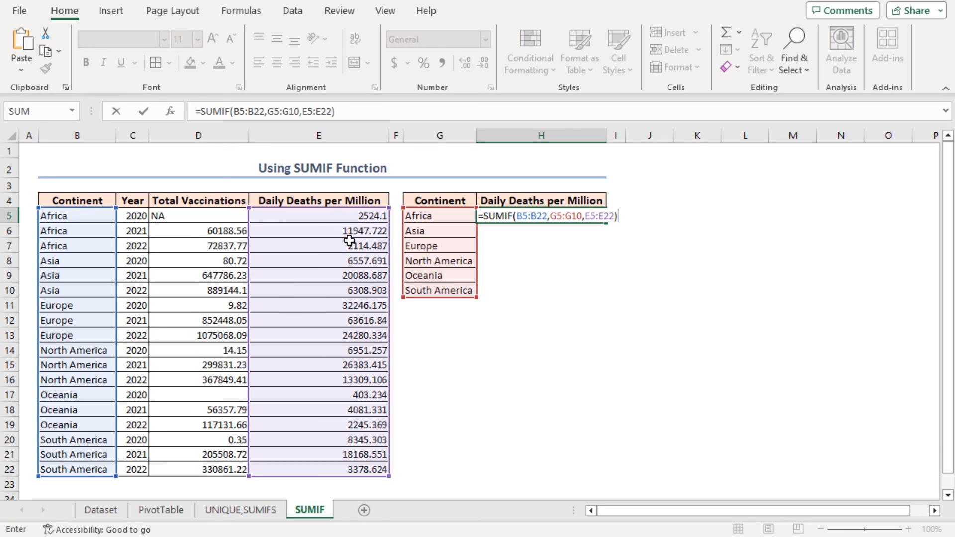
mouse_move(380, 268)
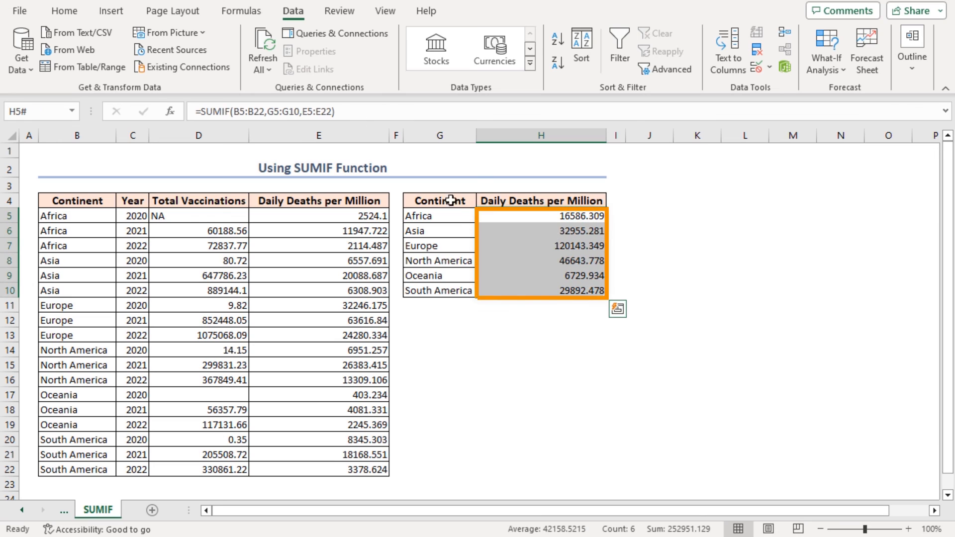
click(64, 11)
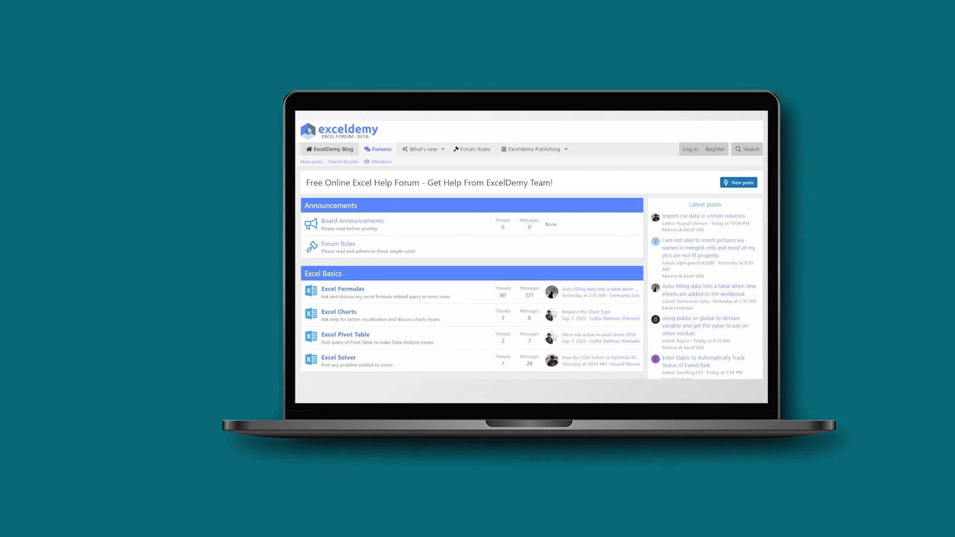
Step: Scroll down the ExcelDemy forum to the Power Options, Finance & Banking and Question Forums sections
scroll(down, 3)
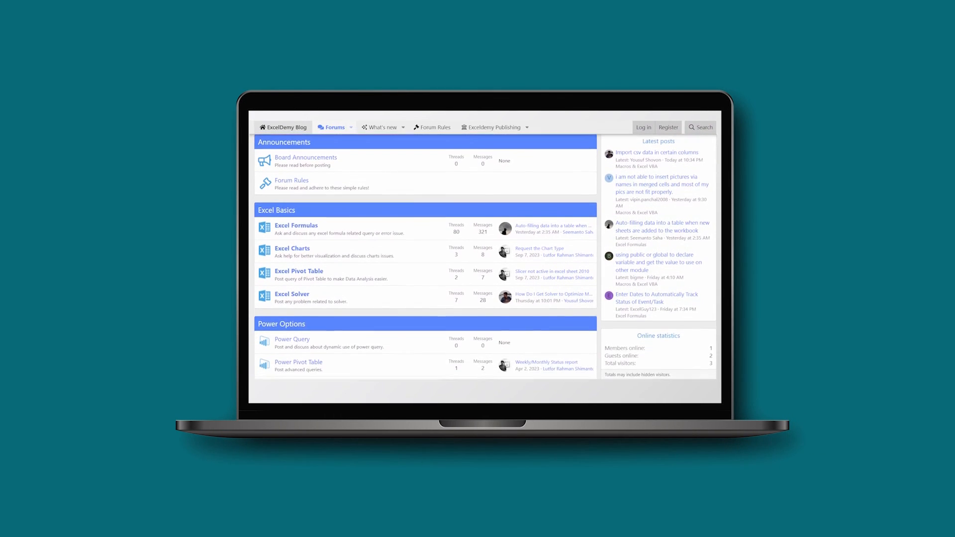
scroll(down, 3)
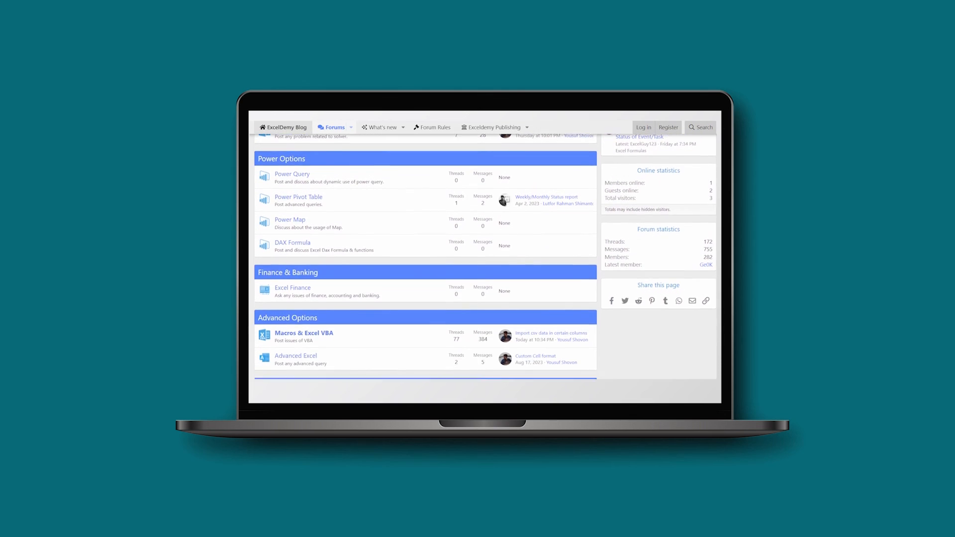
scroll(down, 3)
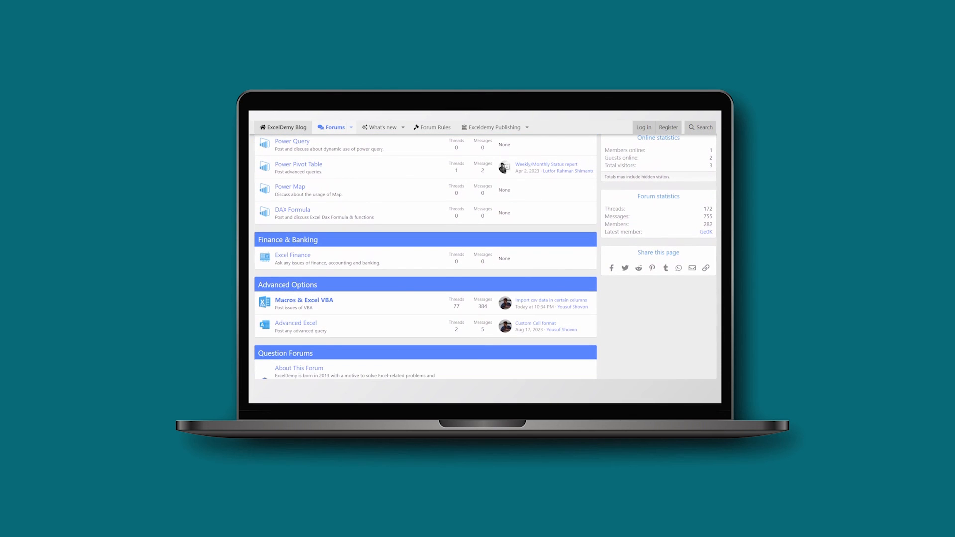